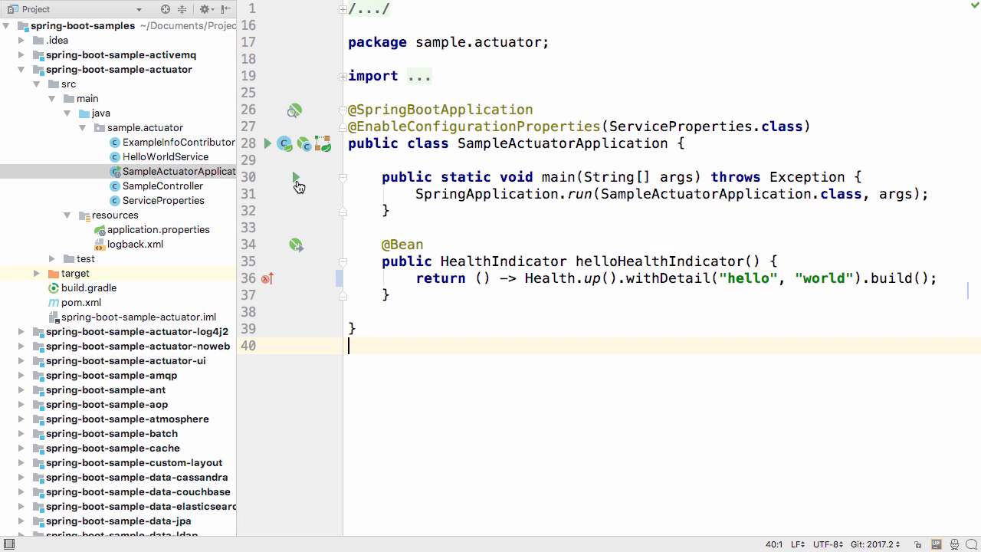
- Run the actuator sample from the gutter, then start the ActiveMQ sample from the Run Dashboard
left_click(295, 178)
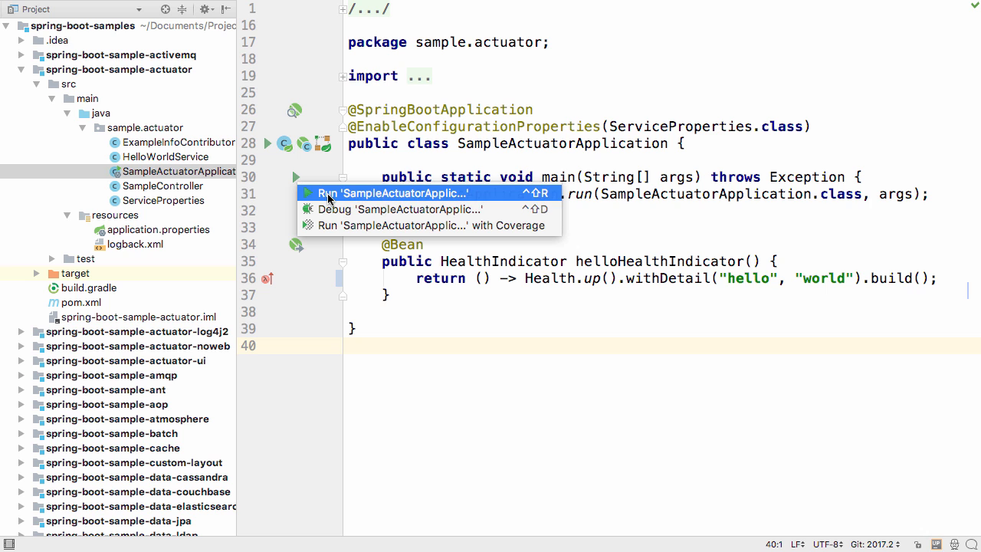
left_click(386, 193)
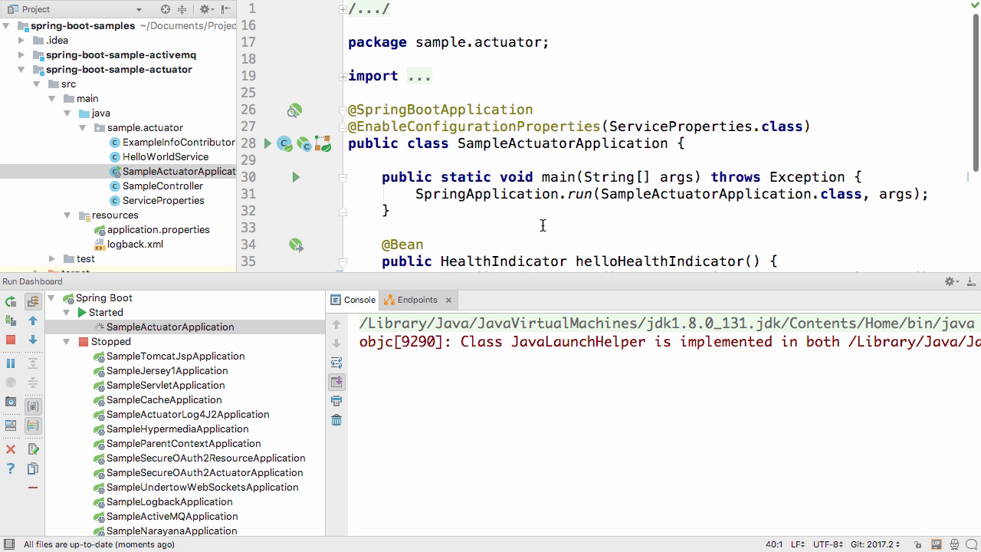
left_click(172, 506)
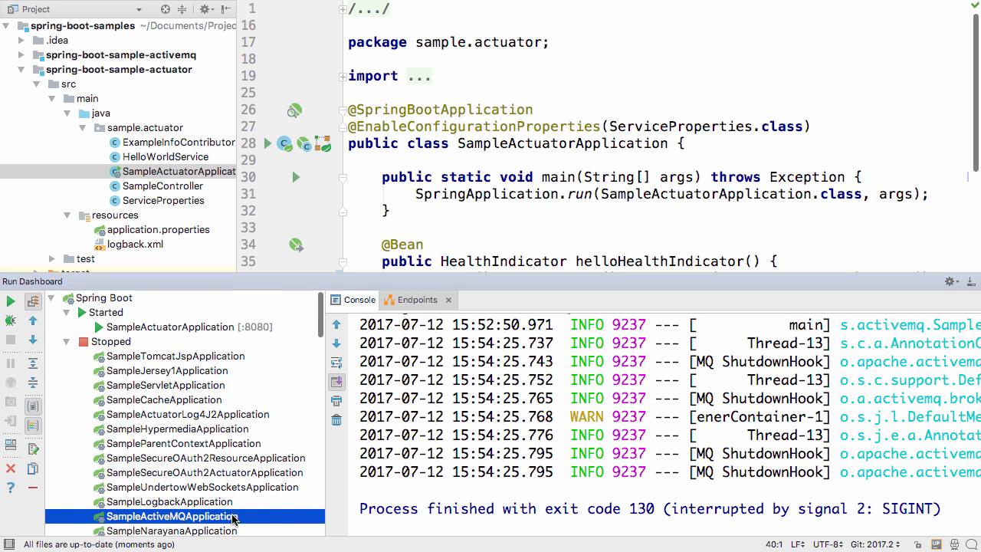
left_click(182, 443)
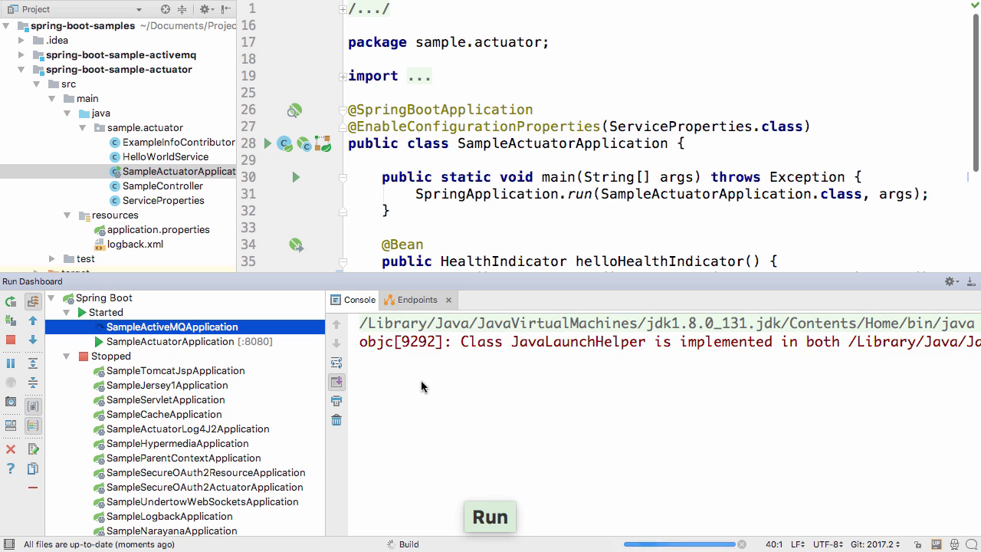
- Start the ParentContext and Tomcat JSP samples and return to the actuator app's console
left_click(490, 517)
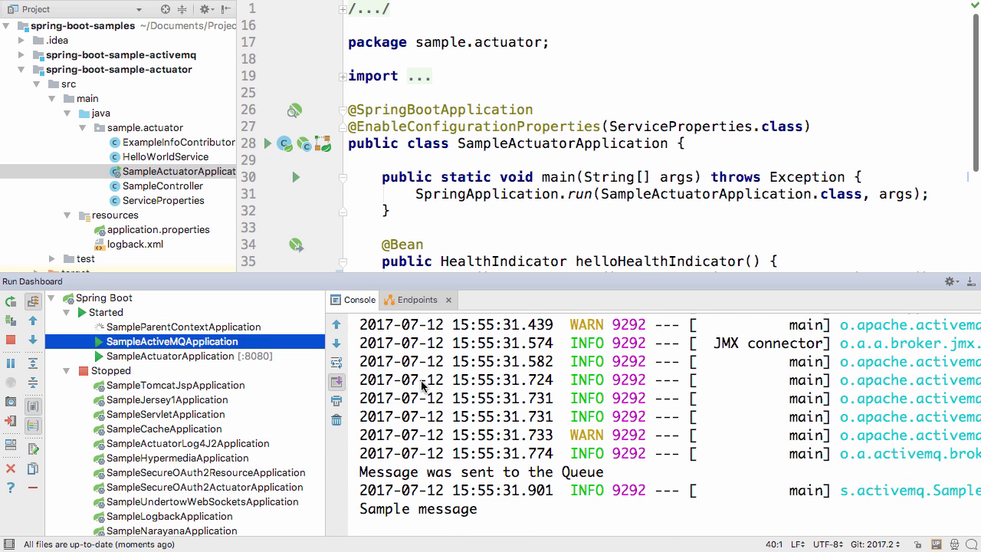
left_click(182, 327)
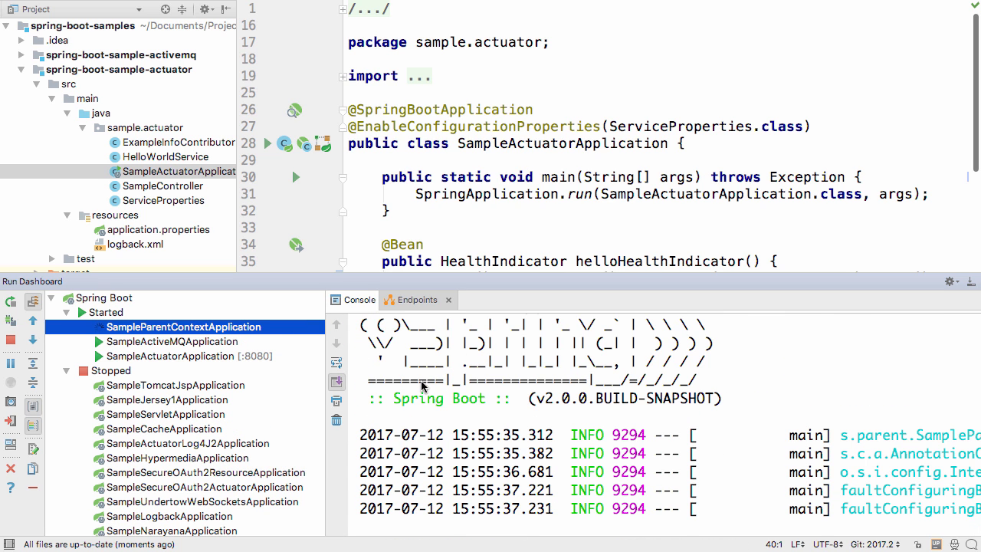
left_click(175, 385)
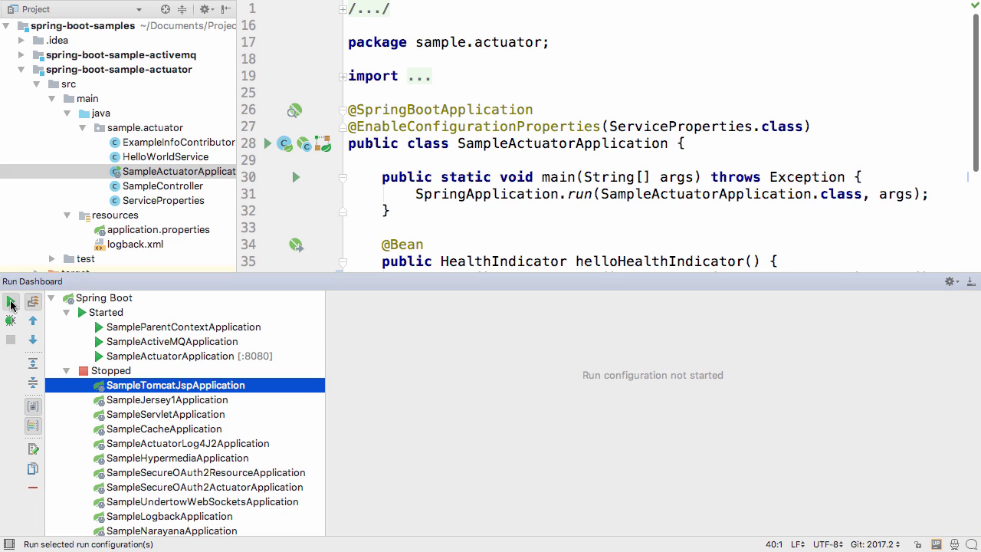
left_click(11, 300)
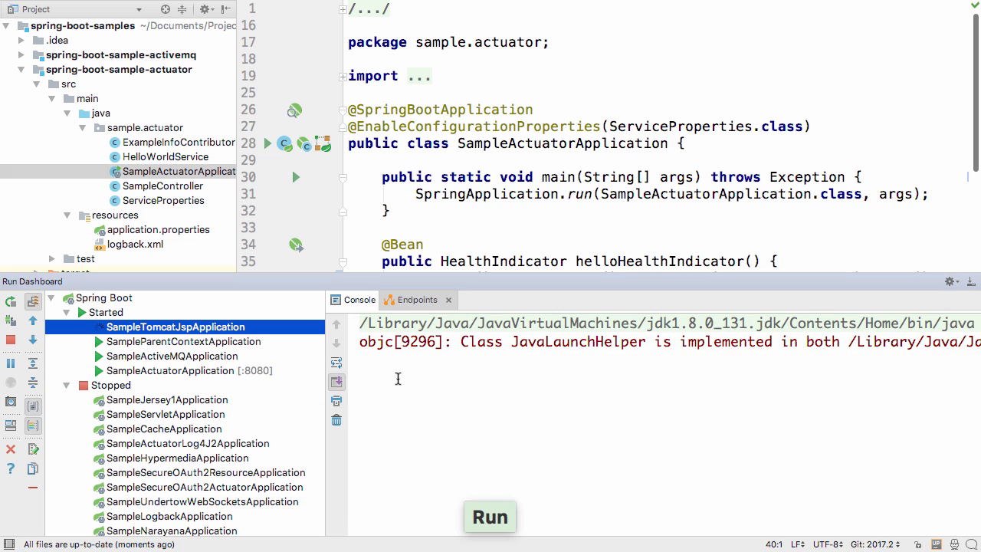
left_click(489, 517)
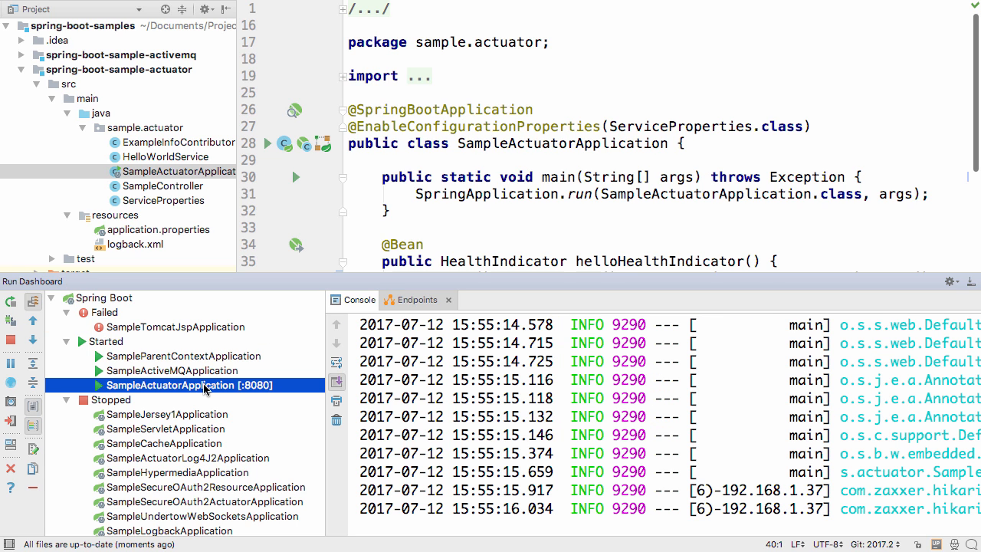
- Inspect the actuator app's beans, drilling into AuditAutoConfiguration's authenticationAuditListener
left_click(417, 299)
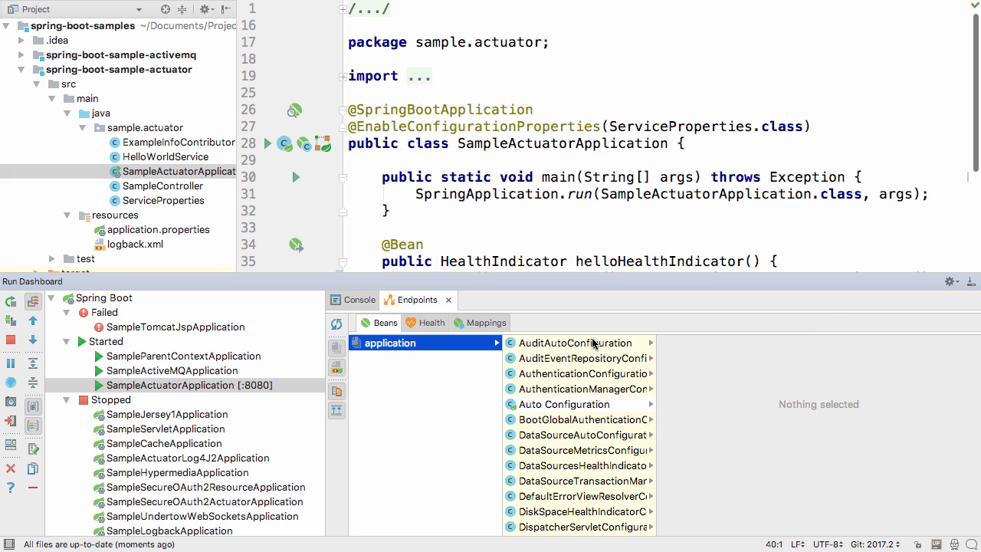
left_click(574, 343)
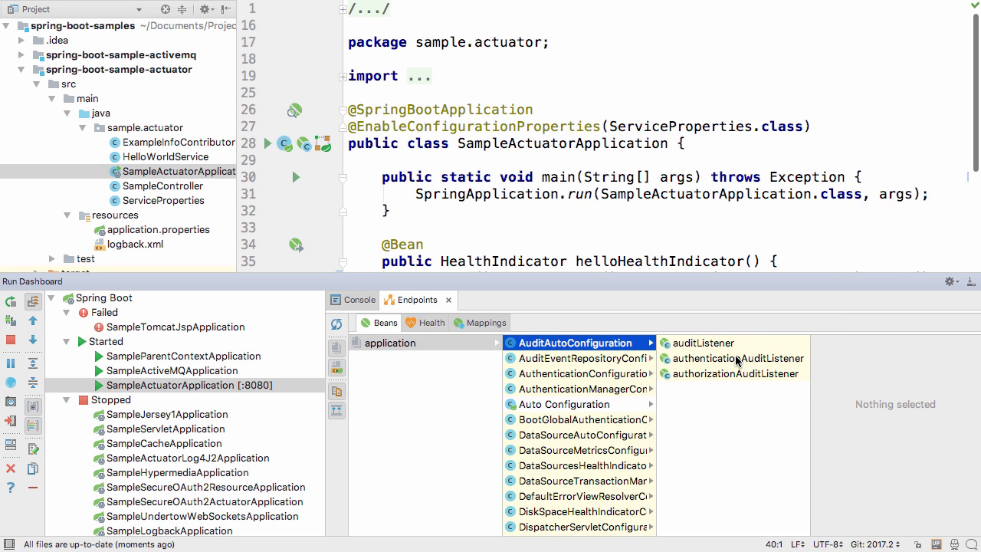
left_click(736, 359)
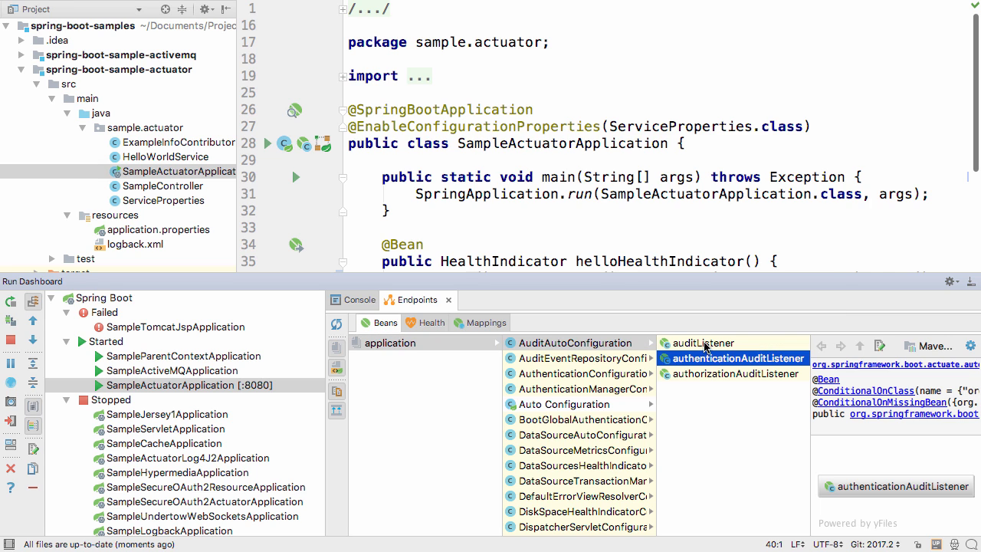
- Review the Health endpoint, expanding the diskSpace and hello indicators
left_click(432, 322)
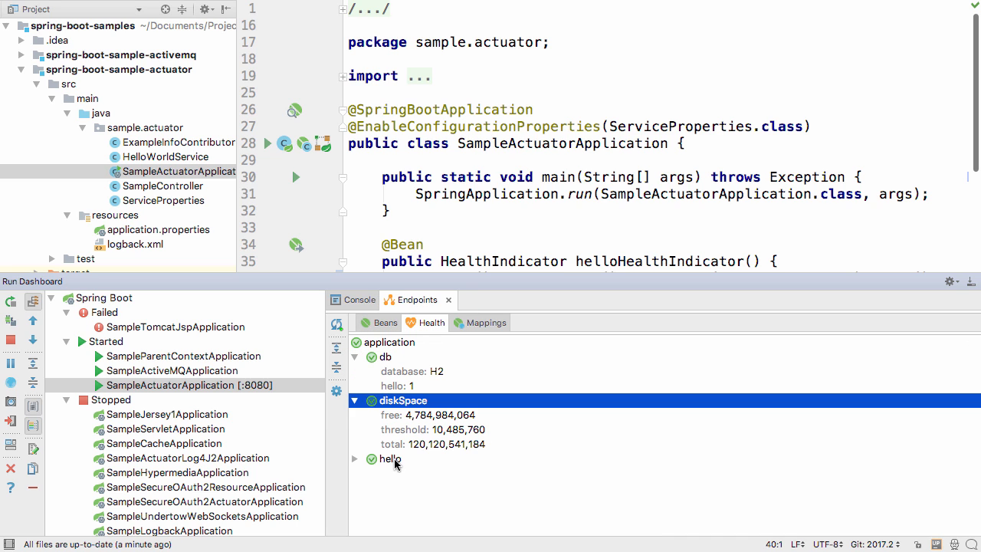
left_click(391, 459)
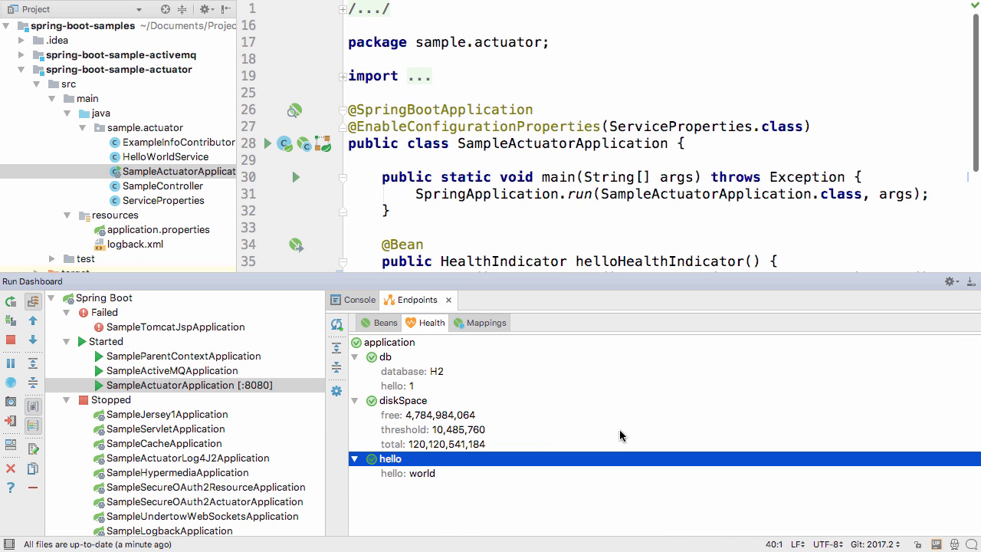
left_click(486, 322)
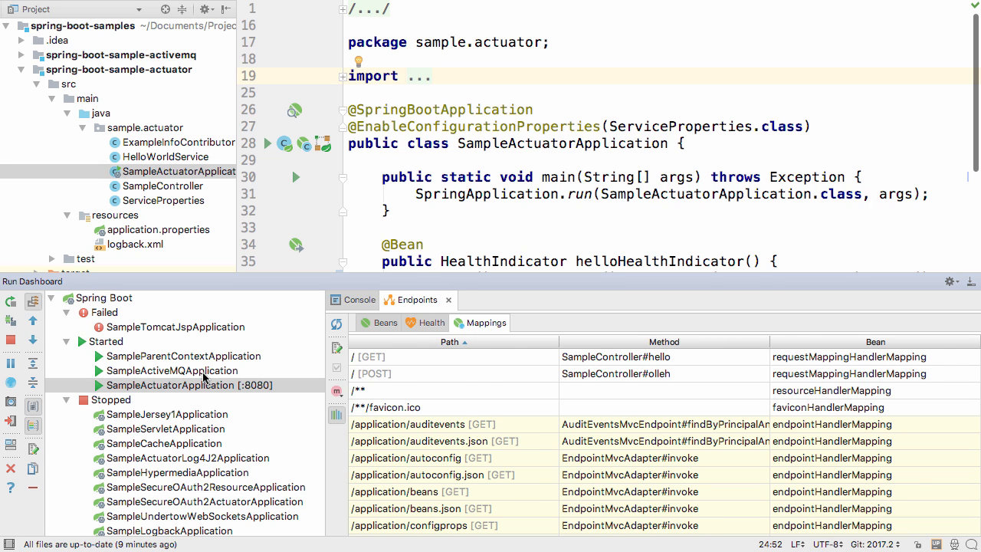
- Stop the ActiveMQ and ParentContext applications from the Run Dashboard
left_click(172, 369)
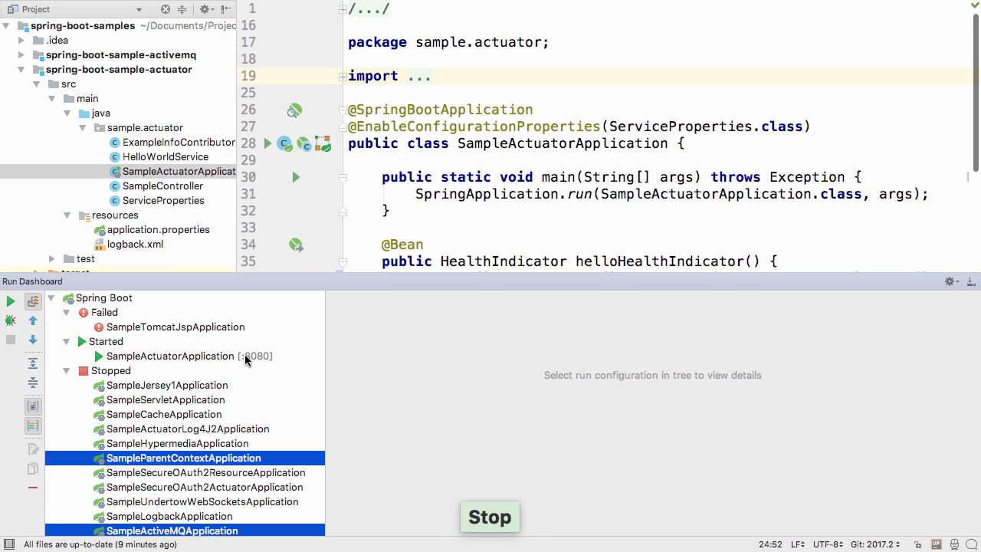
mouse_move(334, 360)
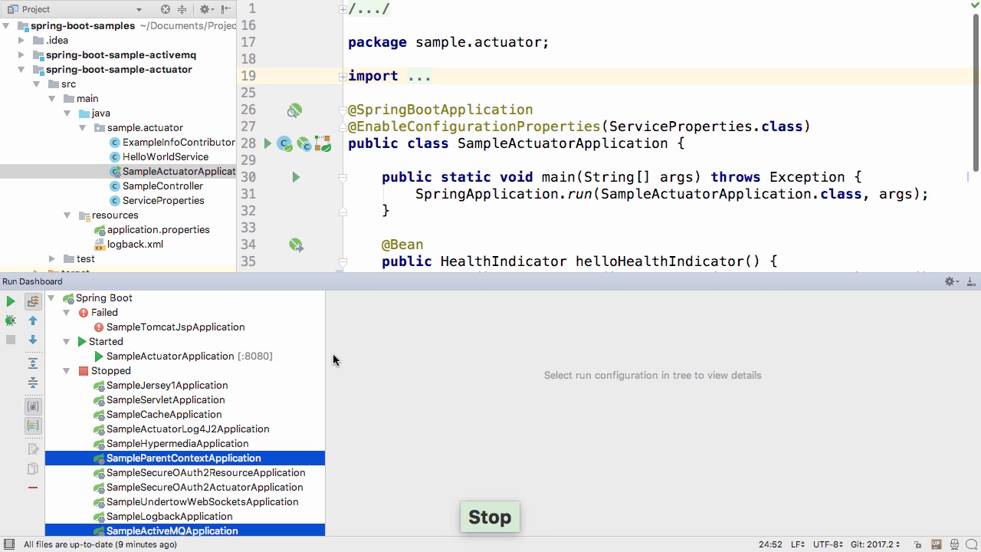
mouse_move(404, 348)
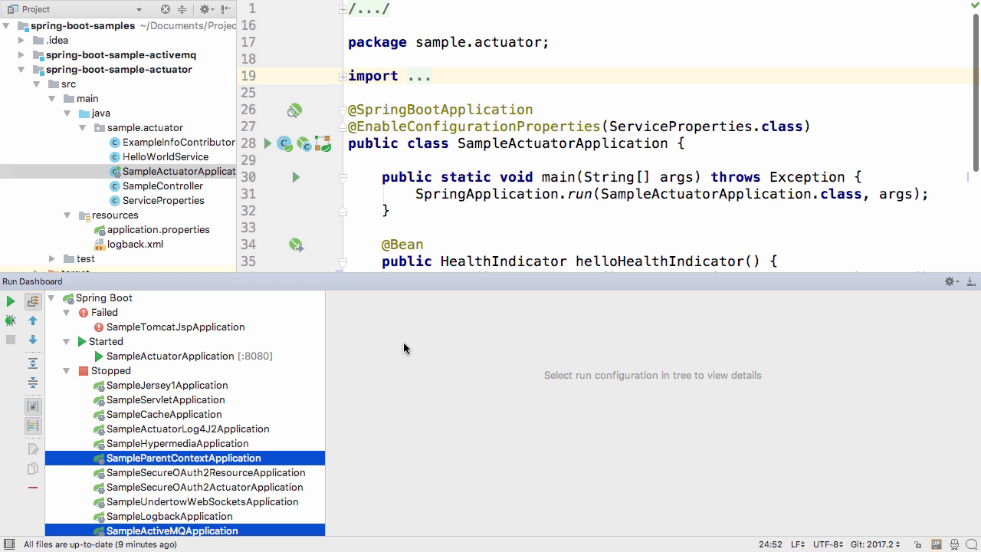
mouse_move(619, 348)
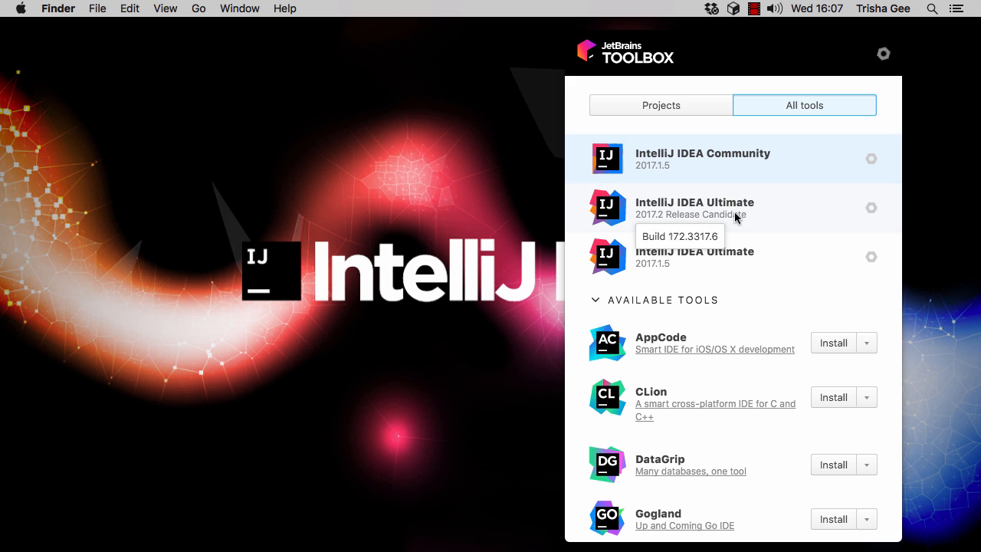
- From Toolbox's IntelliJ IDEA Ultimate 2017.2 settings, edit the JVM options file showing -Dide.run.dashboard=true
left_click(871, 207)
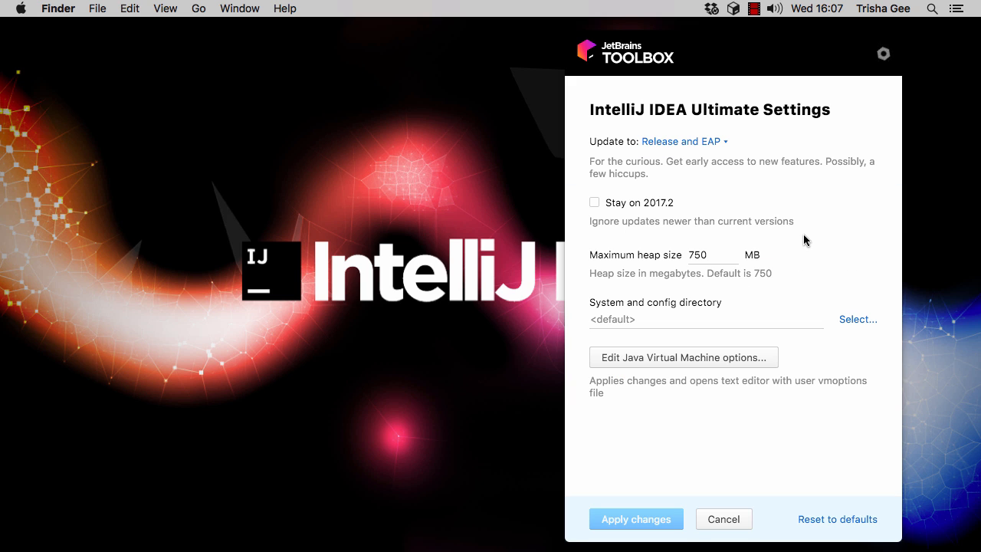
mouse_move(684, 357)
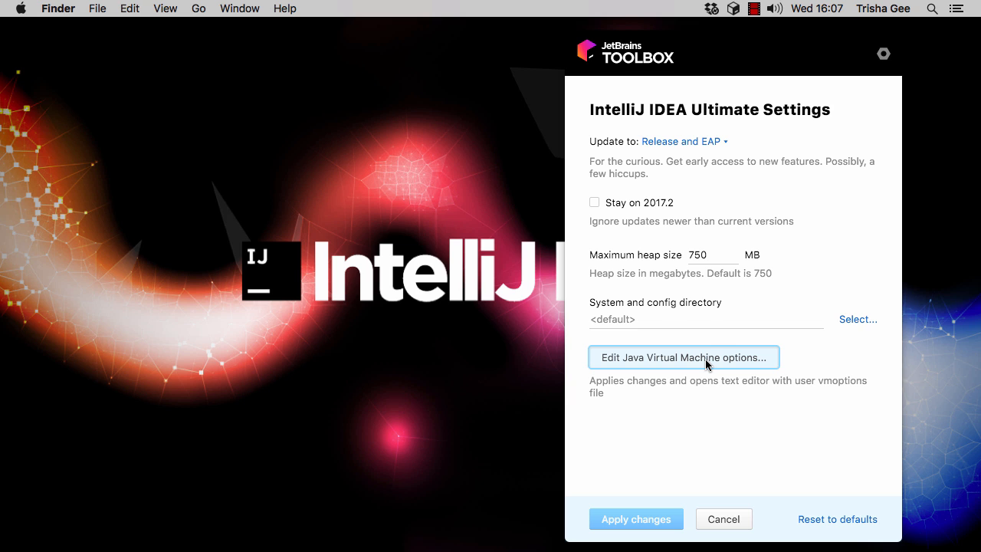
left_click(682, 357)
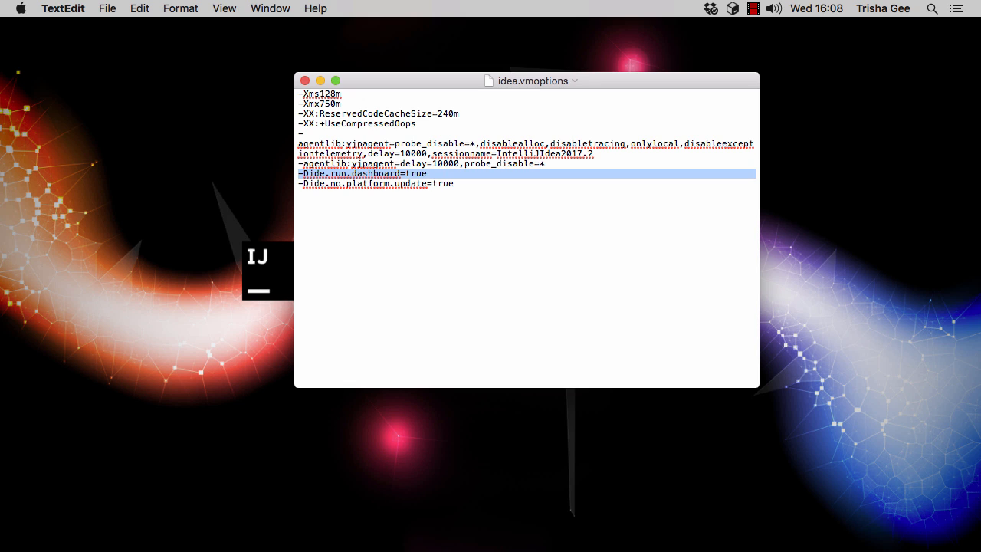
mouse_move(310, 80)
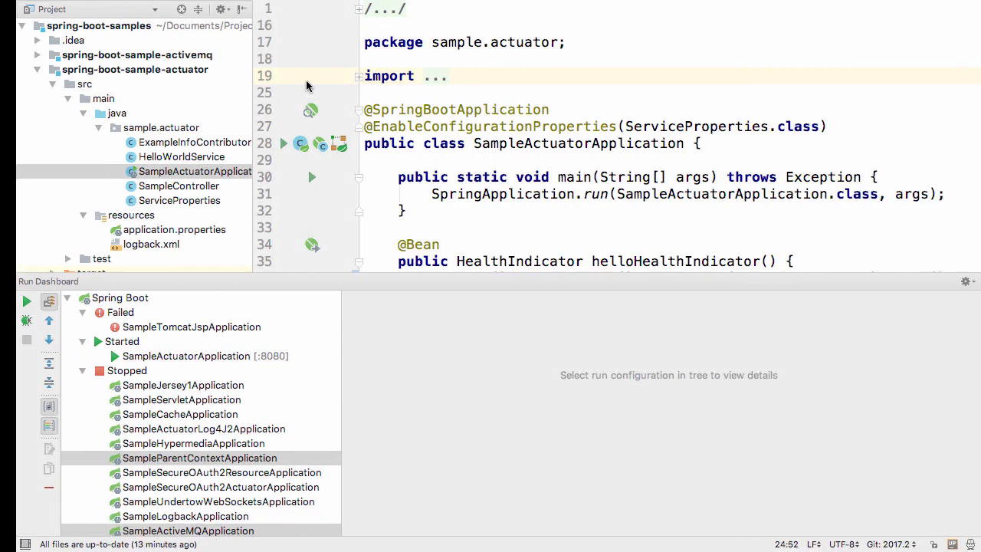
- Select mongodb-app.properties under the spring-boot-sample-data-mongodb resources in the project tree
left_click(187, 356)
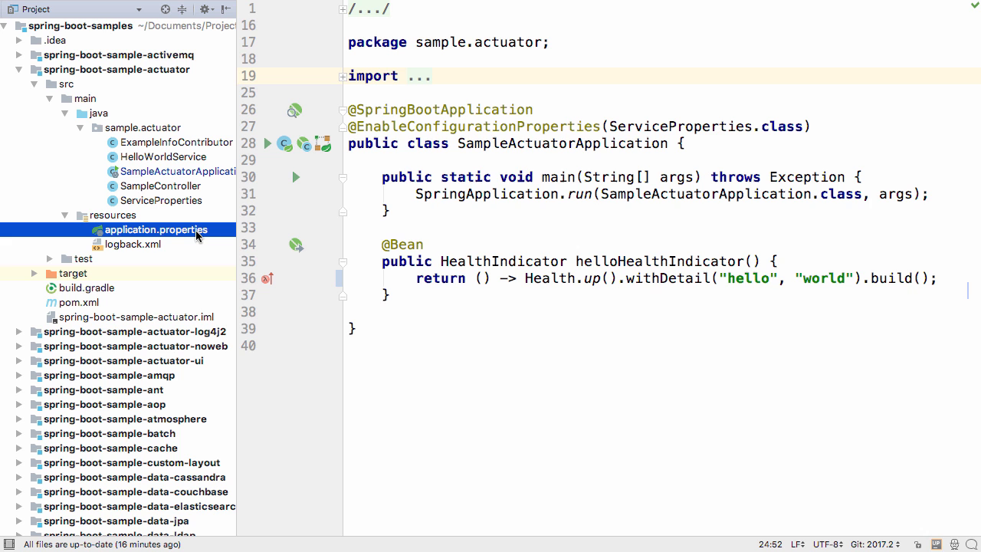
scroll("down", 3)
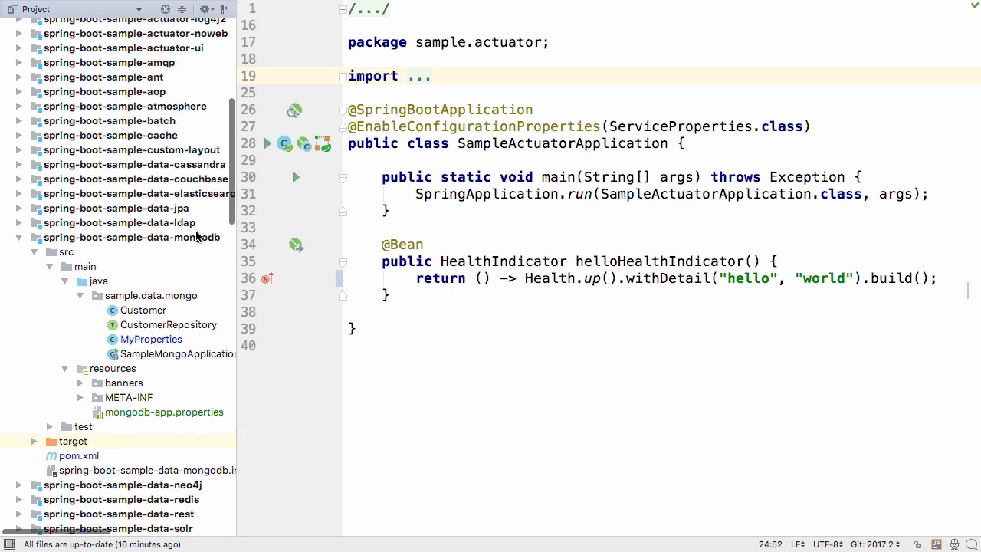
left_click(163, 412)
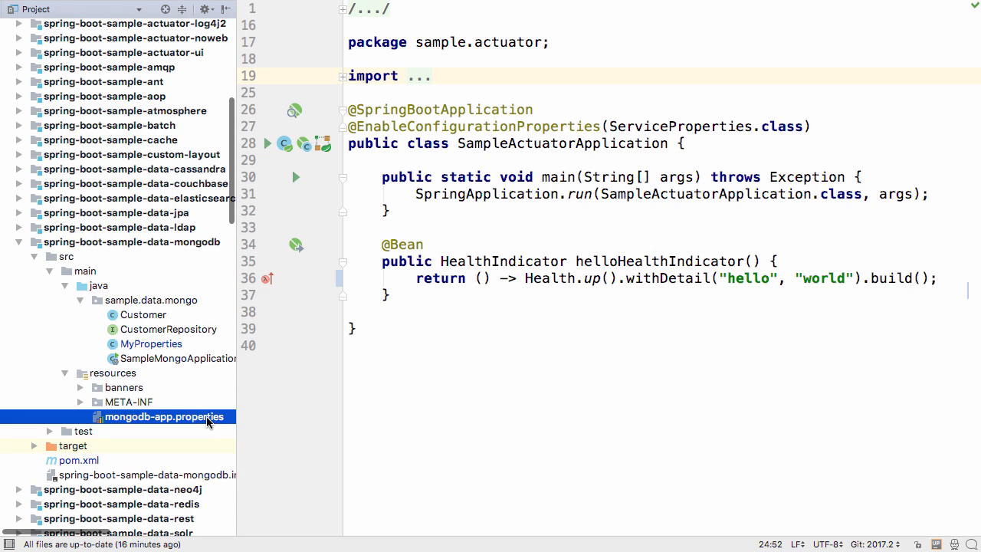
- Open mongodb-app.properties with its unused database property, then bring up Project Structure
double_click(163, 417)
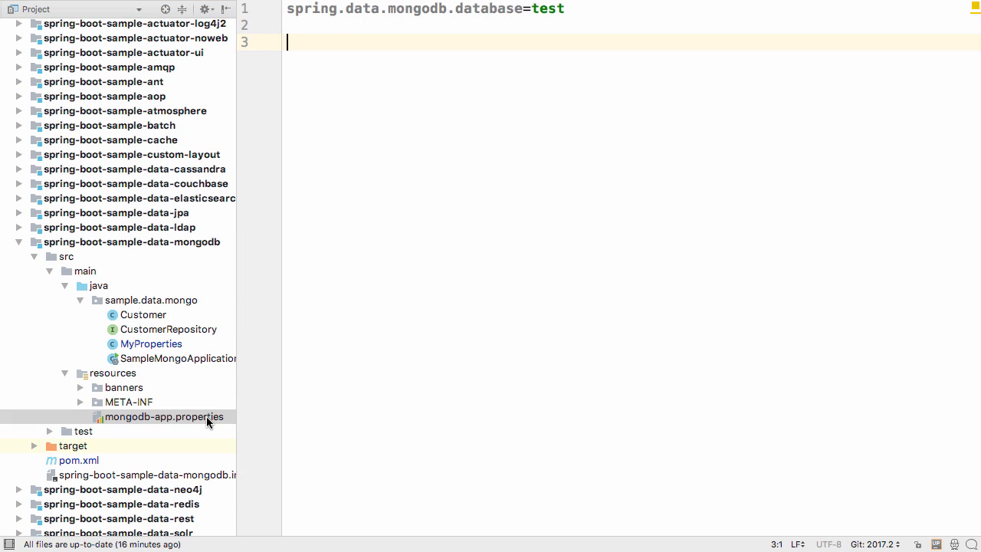
mouse_move(88, 412)
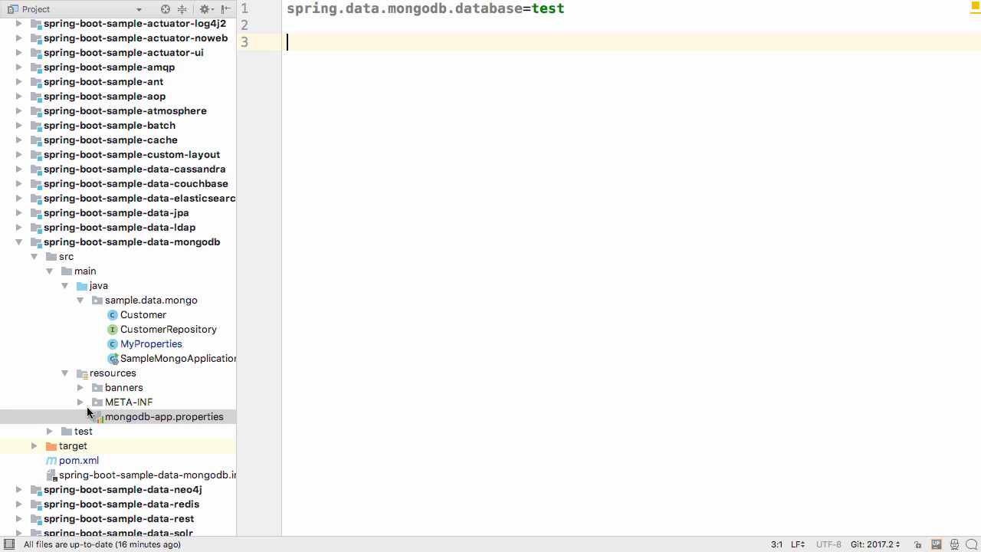
mouse_move(141, 414)
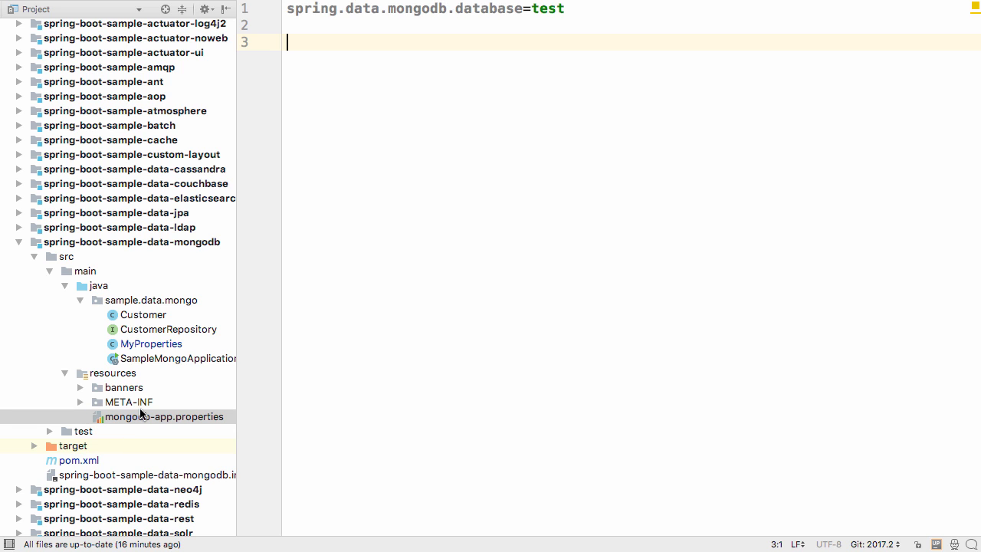
mouse_move(466, 14)
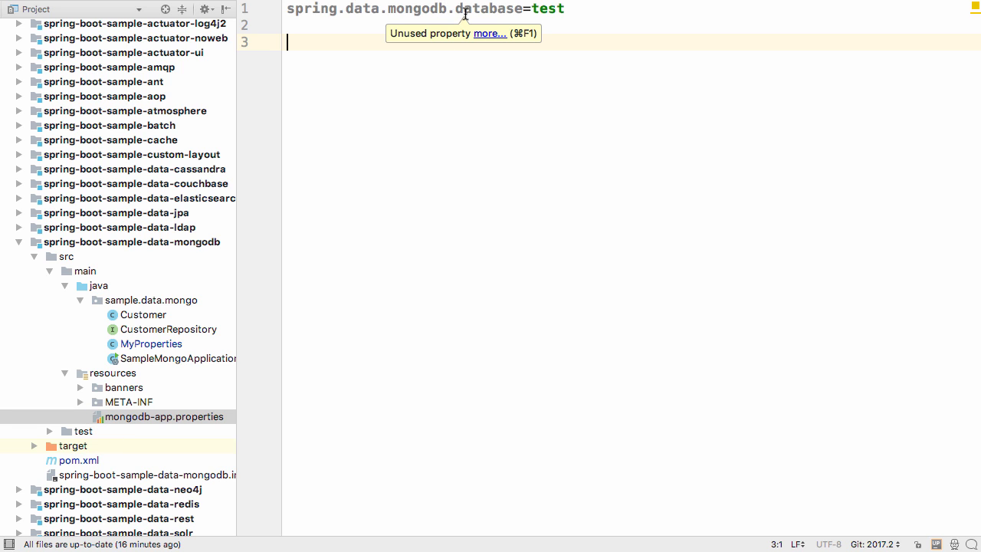
key("backspace")
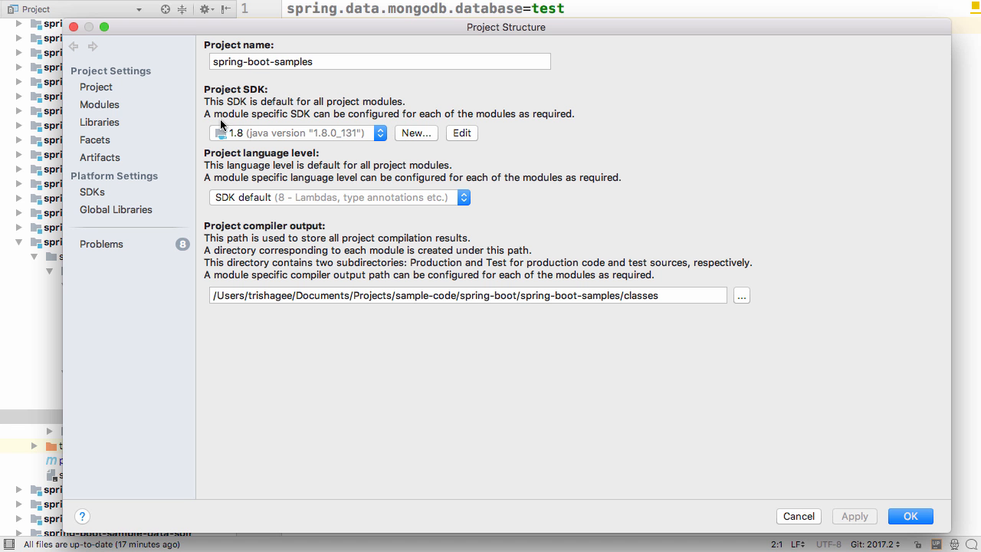
- In Facets, set the SampleMongoApplication context's spring.config.name to mongodb-app
left_click(95, 139)
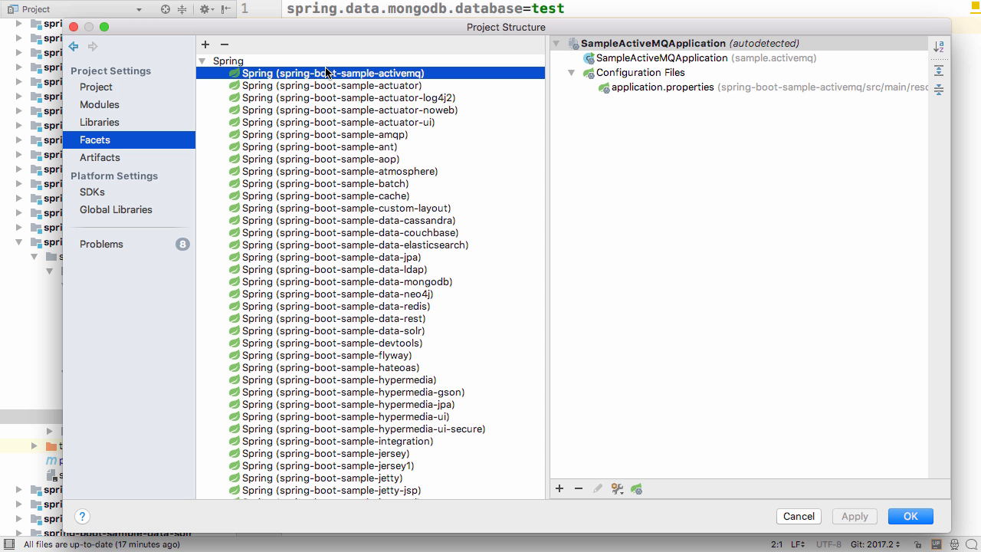
type("mong")
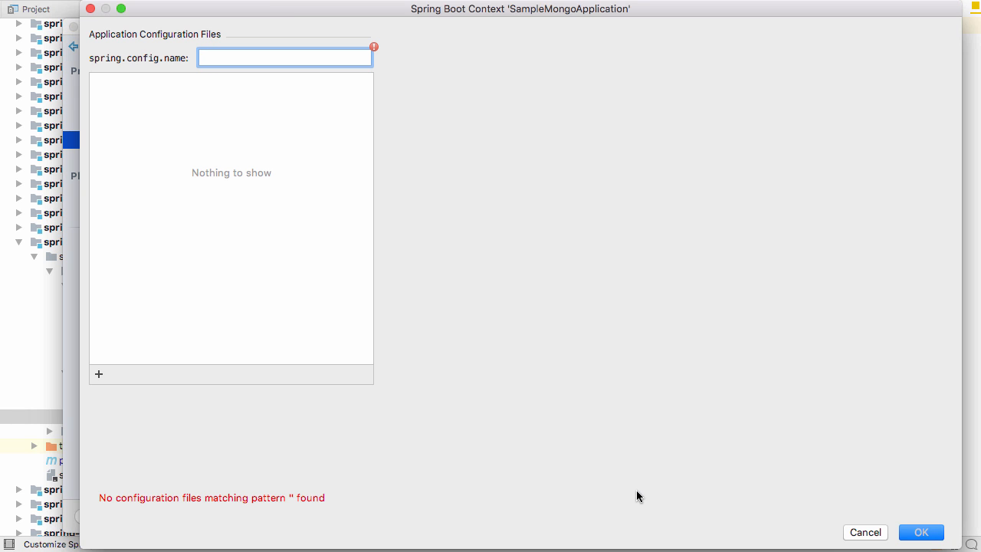
type("mong")
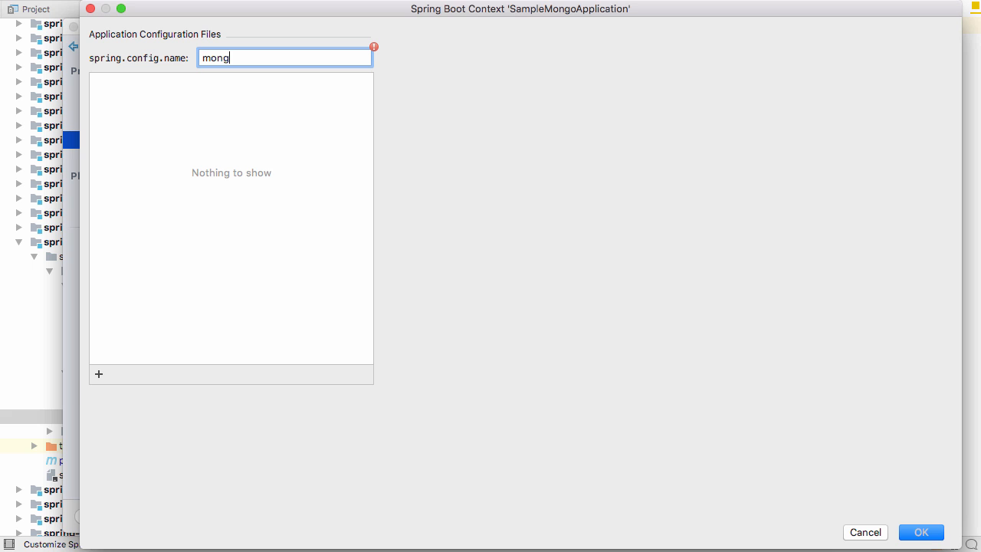
type("db")
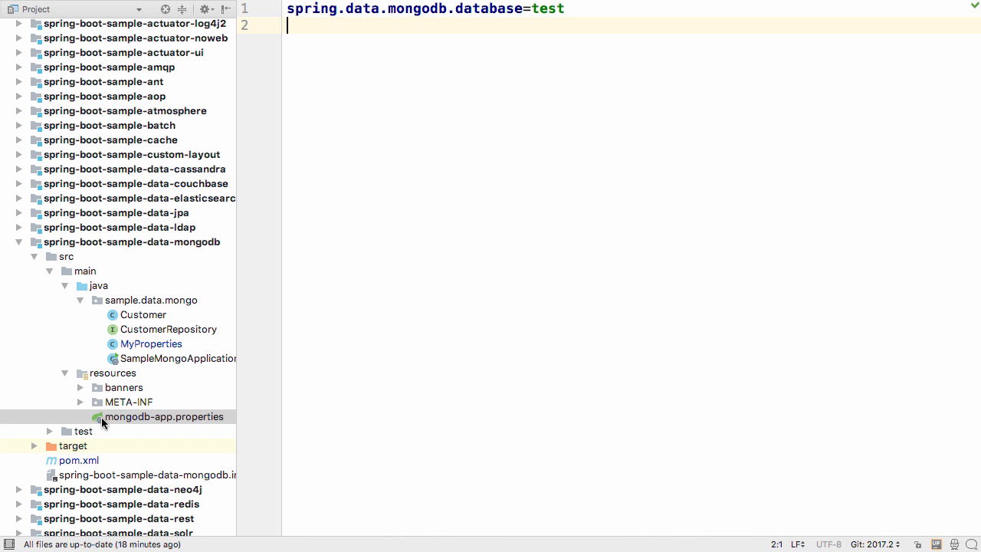
key("enter")
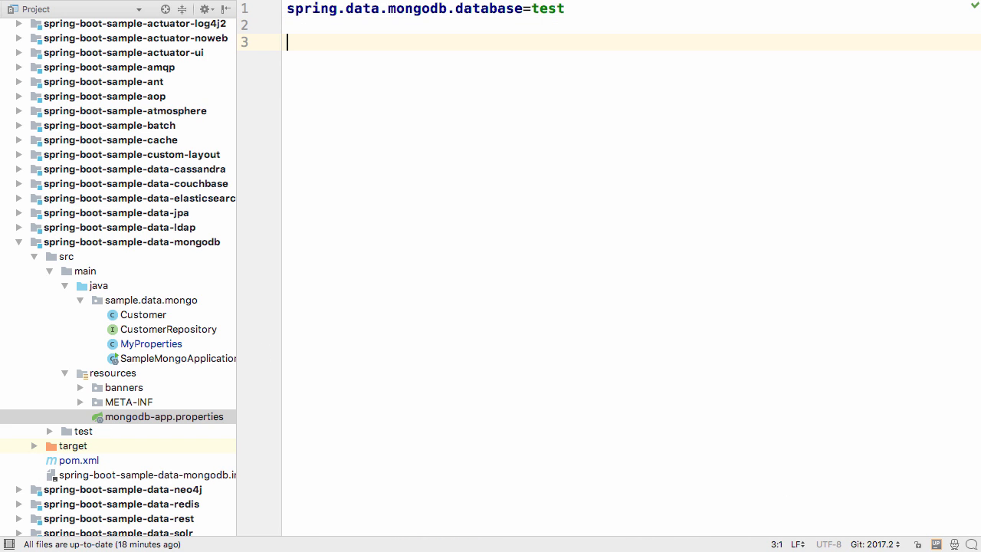
type("foo")
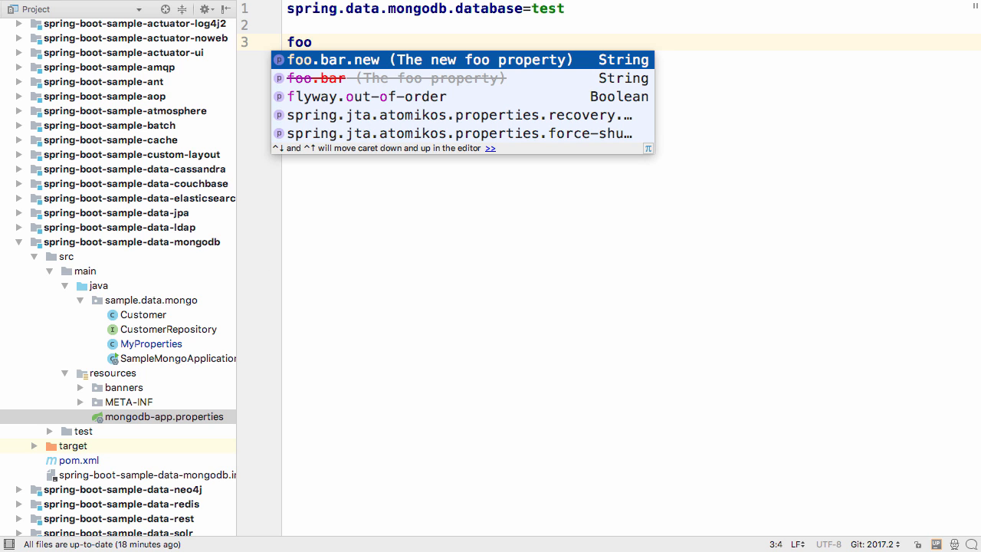
mouse_move(310, 73)
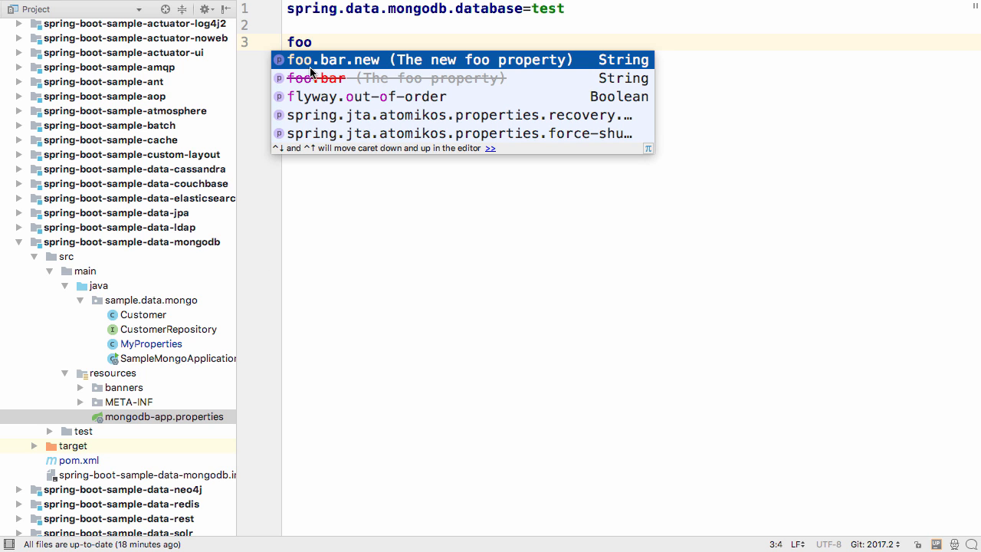
mouse_move(375, 86)
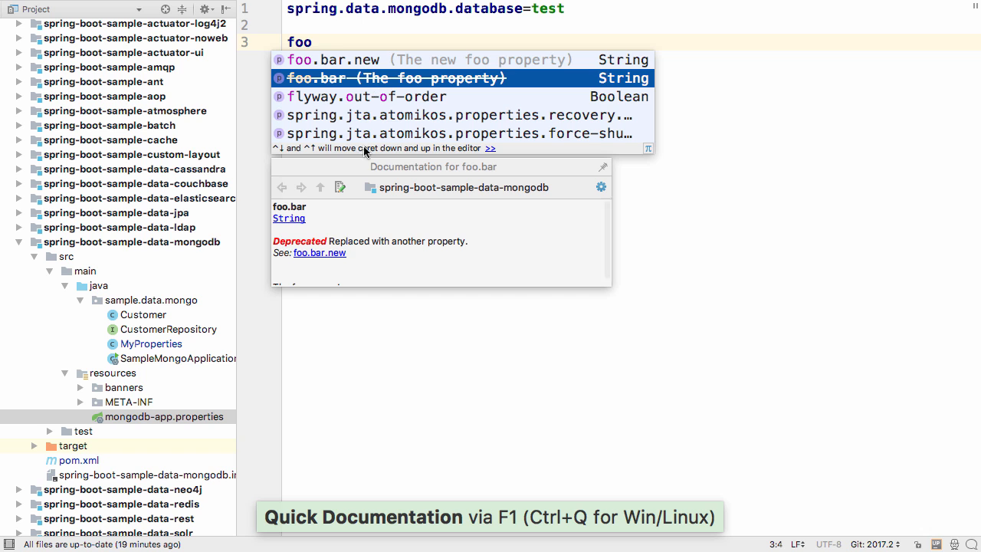
mouse_move(405, 239)
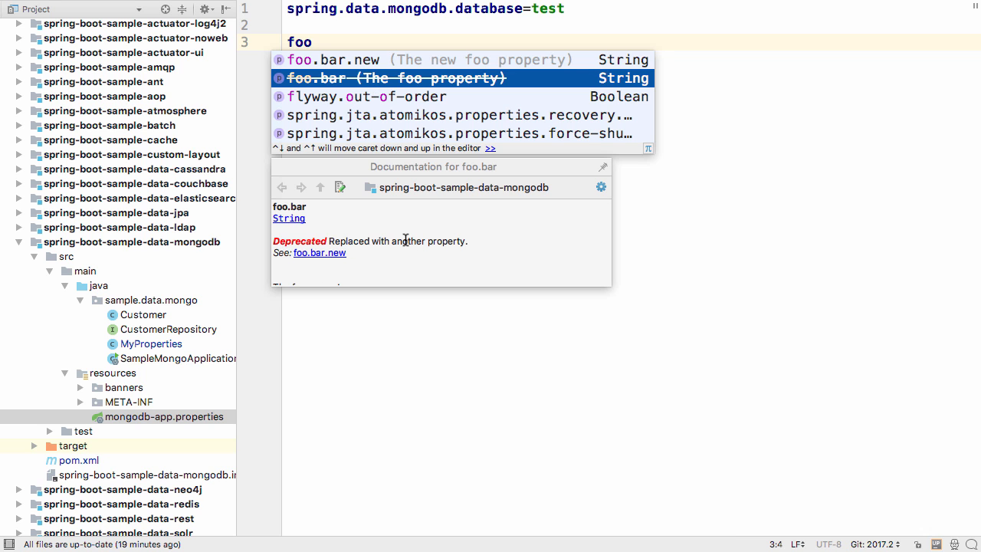
key("escape")
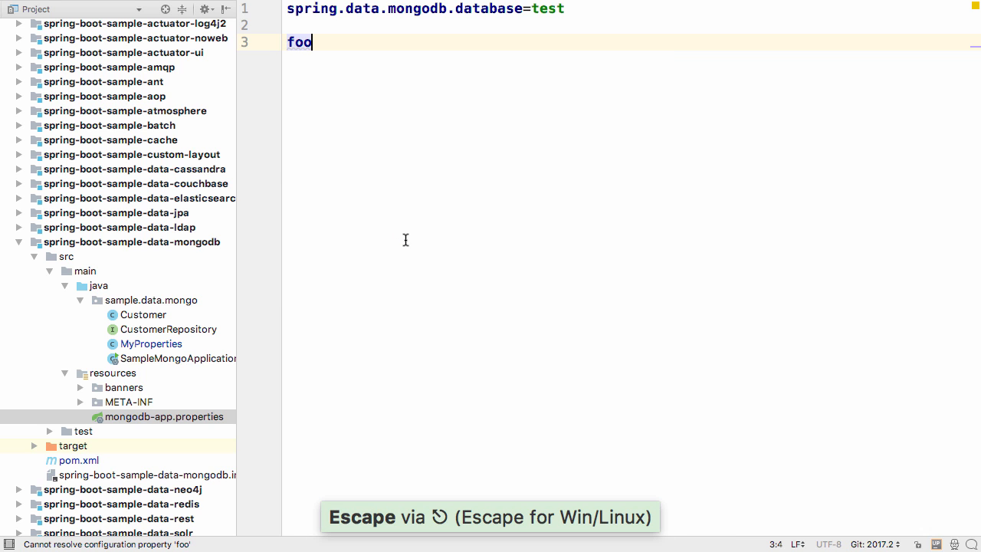
type("addit")
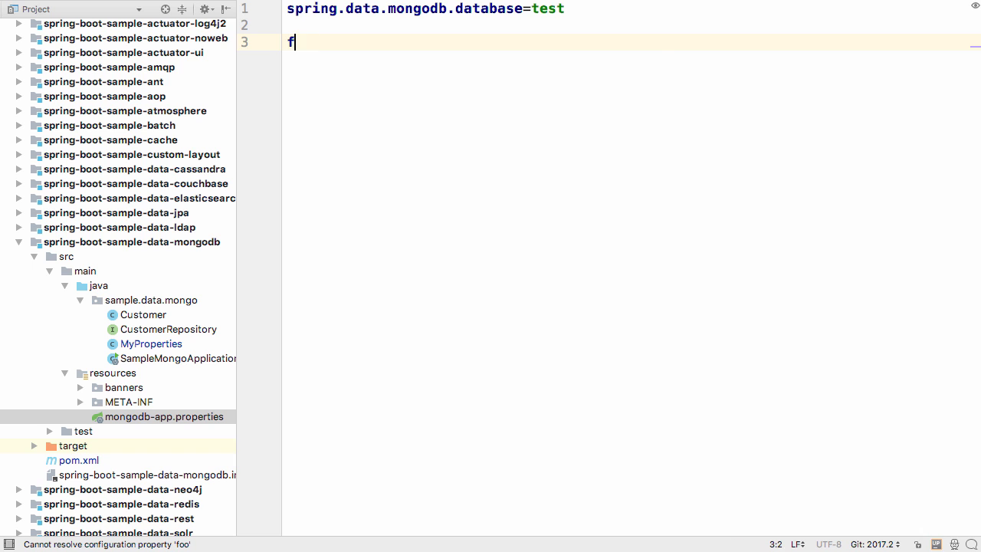
type("ly")
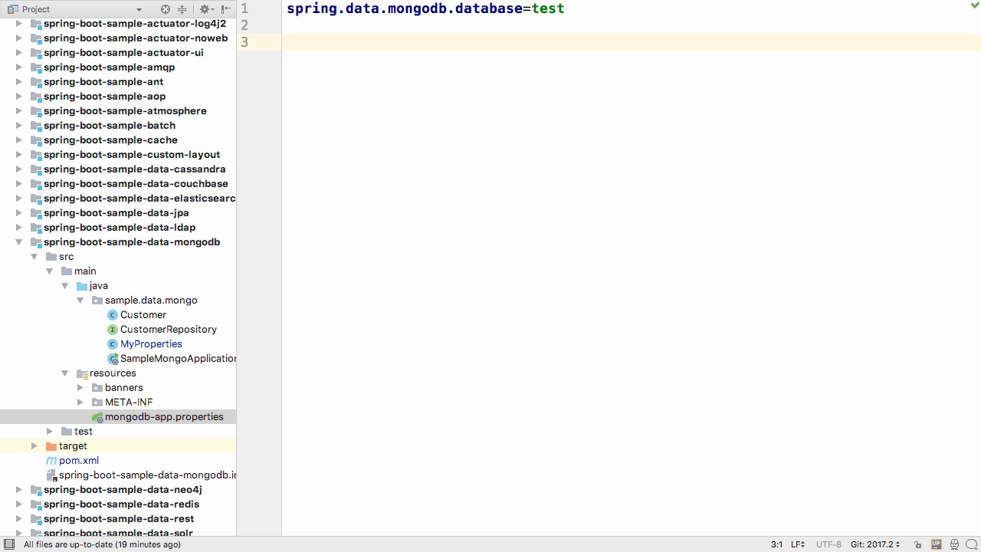
- Scroll through the completion list of flyway, liquibase and security keys for the prefix f
type("f")
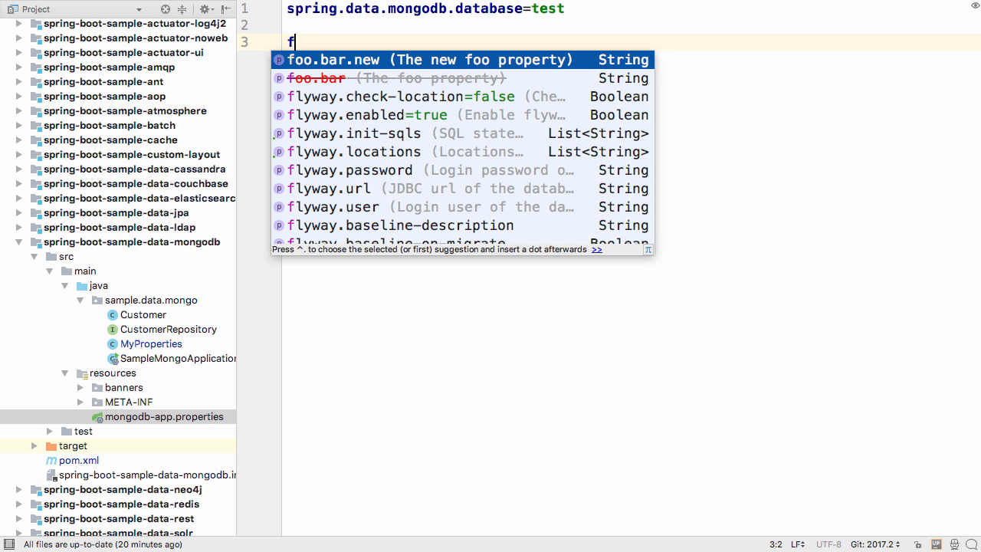
scroll("down", 3)
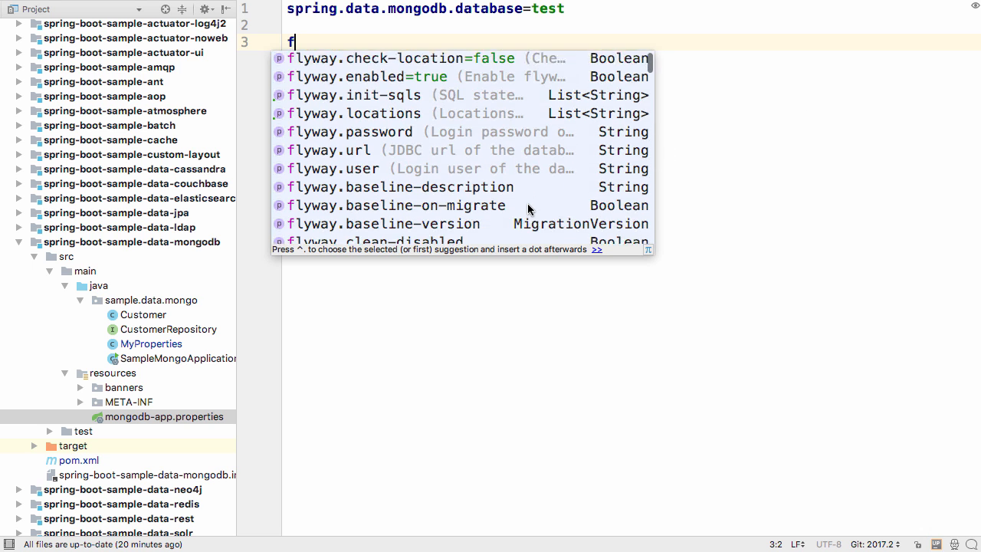
scroll("down", 3)
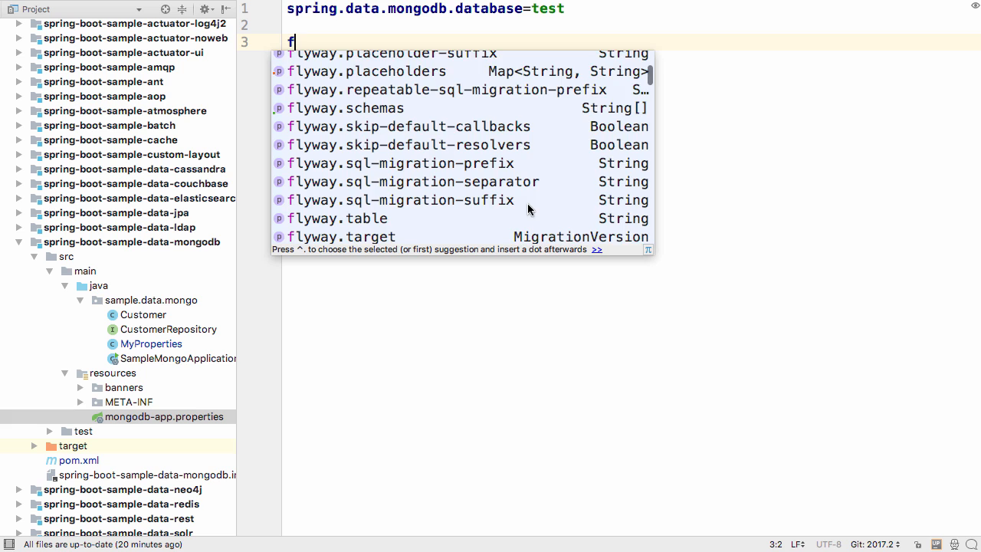
scroll("down", 3)
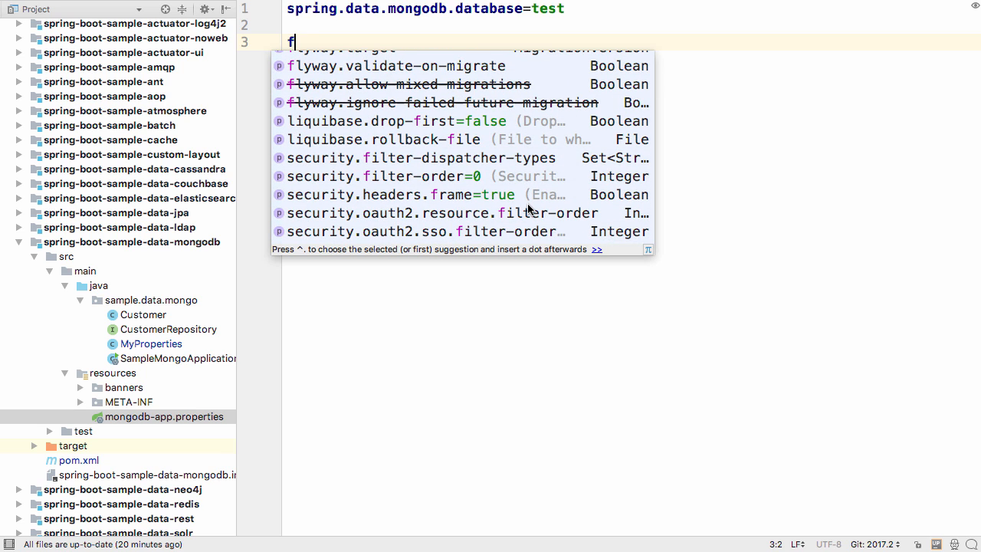
left_click(123, 386)
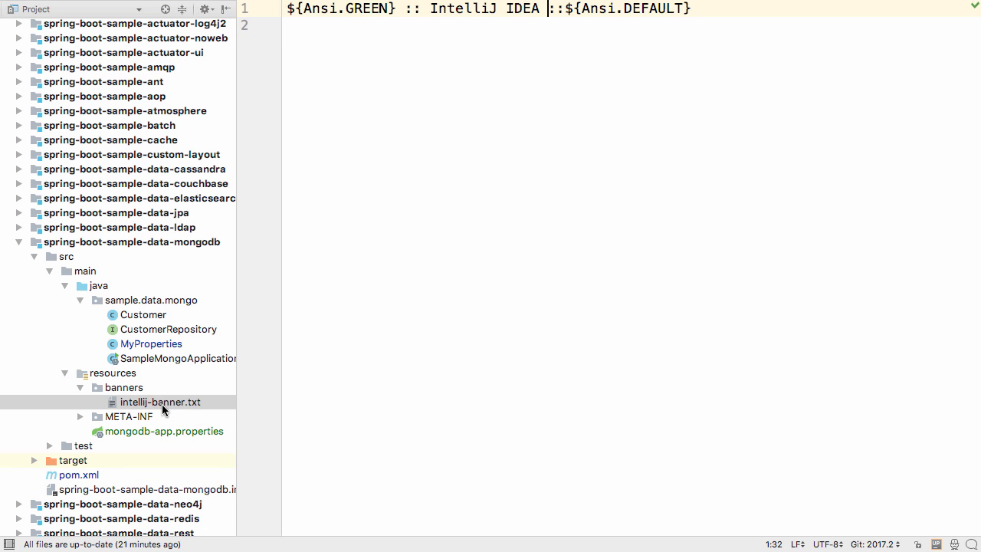
mouse_move(202, 436)
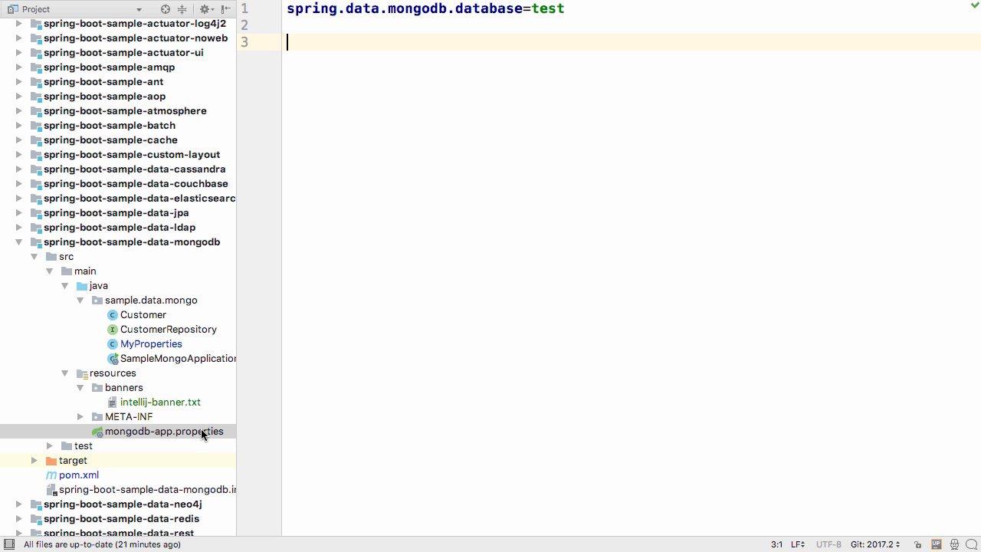
- Complete banner.location=banners/intellij-banner.txt and dismiss the popups in the banner file
type("banner.location=banners")
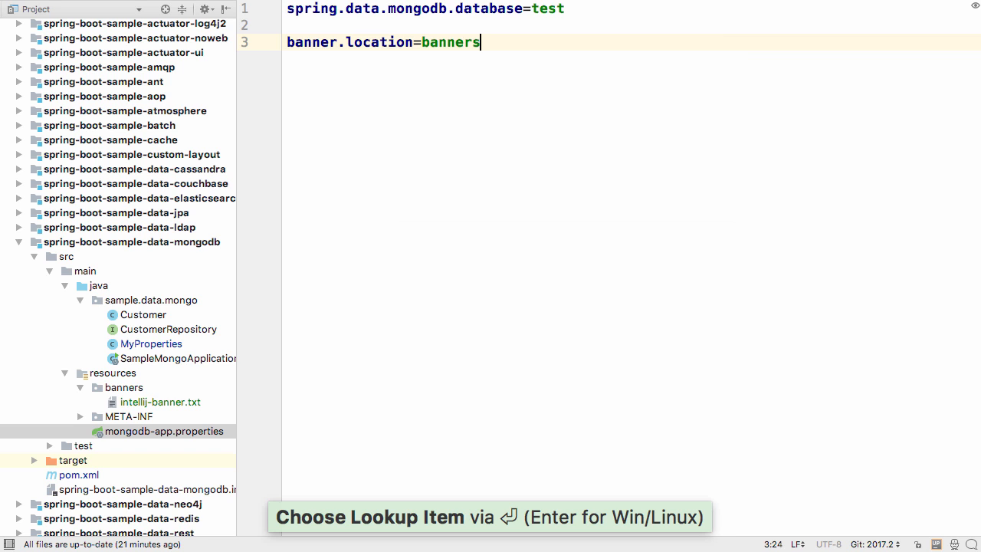
type("/")
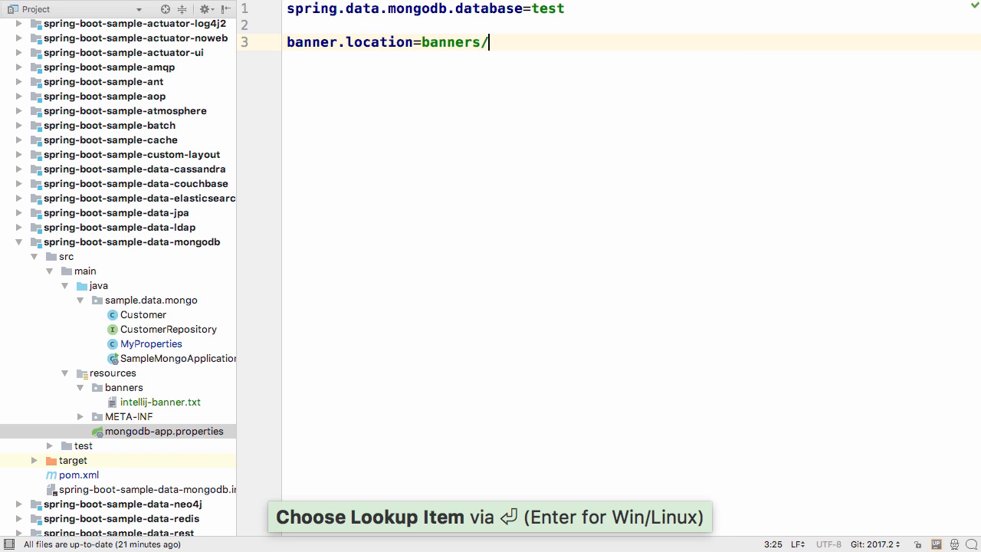
type("intellij-banner.txt")
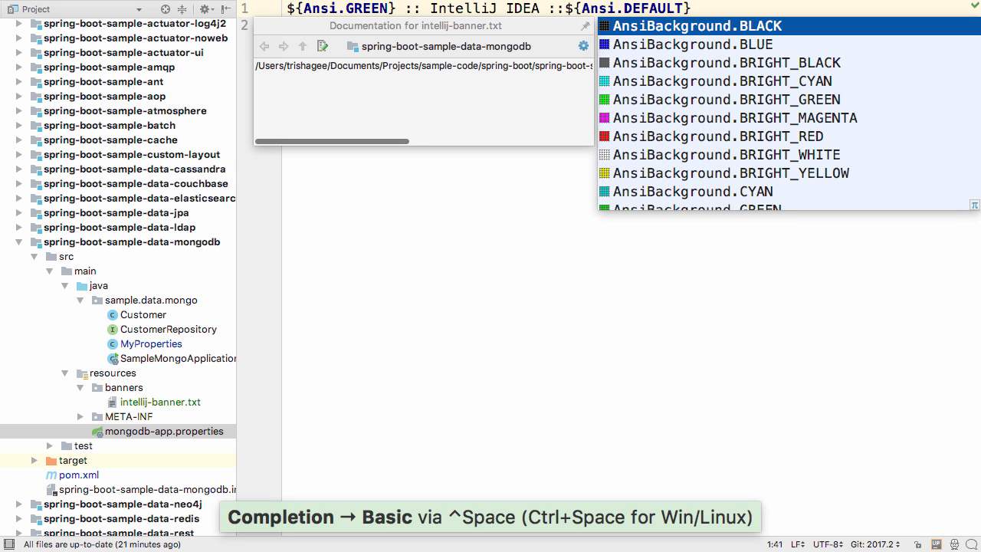
key("Escape")
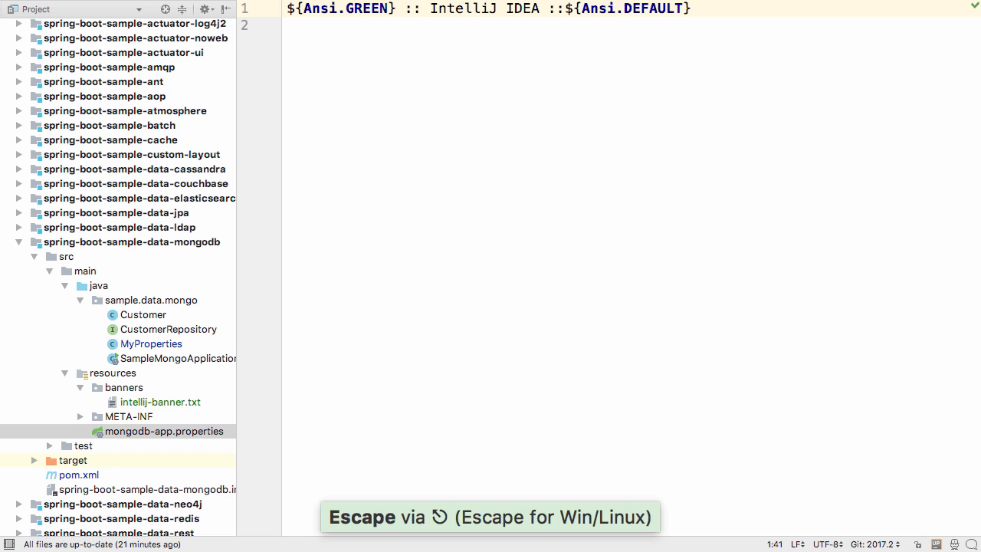
key("escape")
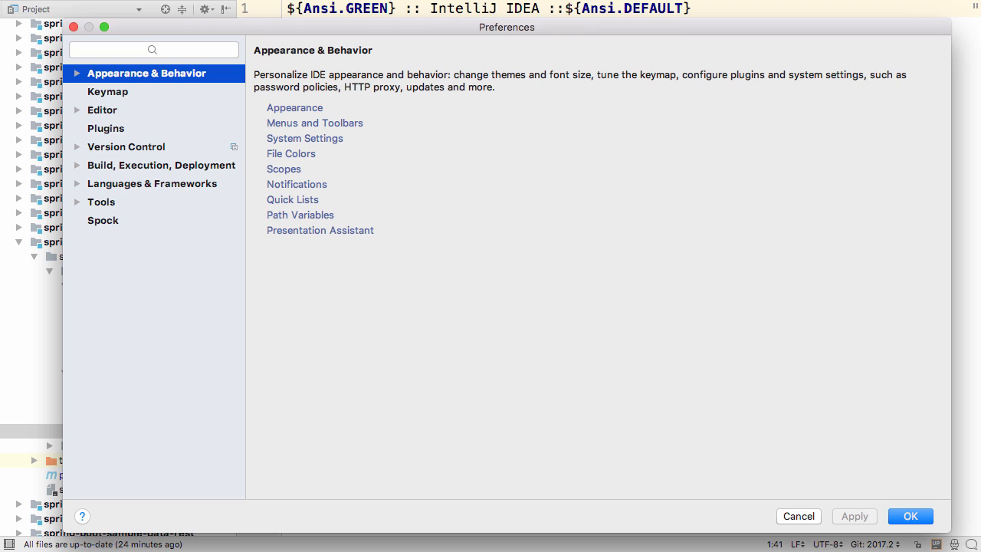
- Navigate Preferences to Languages & Frameworks > Spring > Spring Boot
left_click(151, 184)
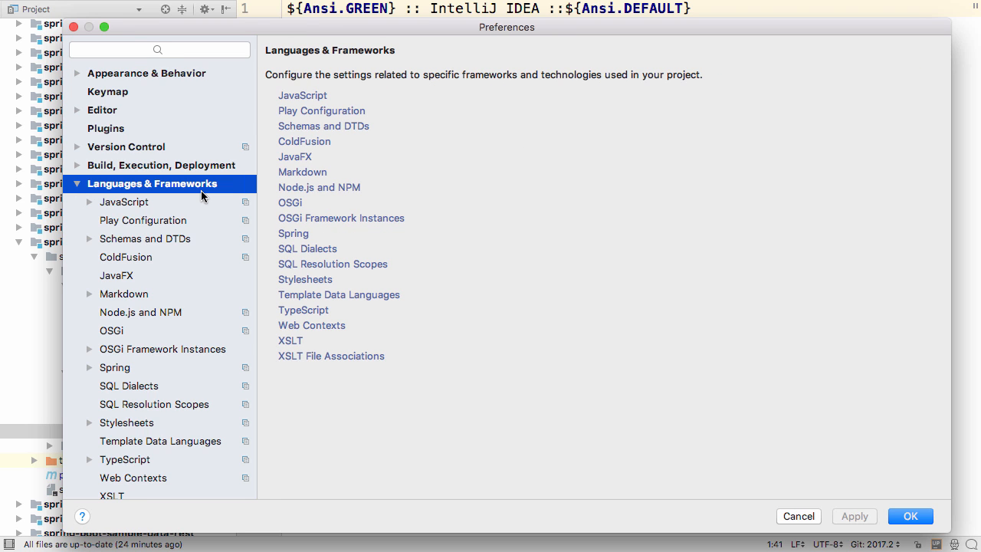
scroll("down", 3)
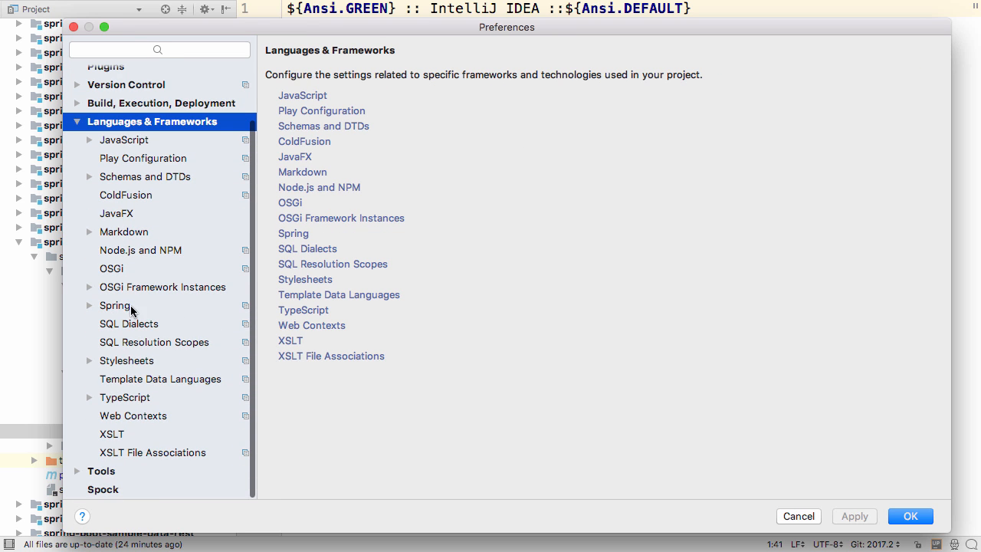
left_click(89, 305)
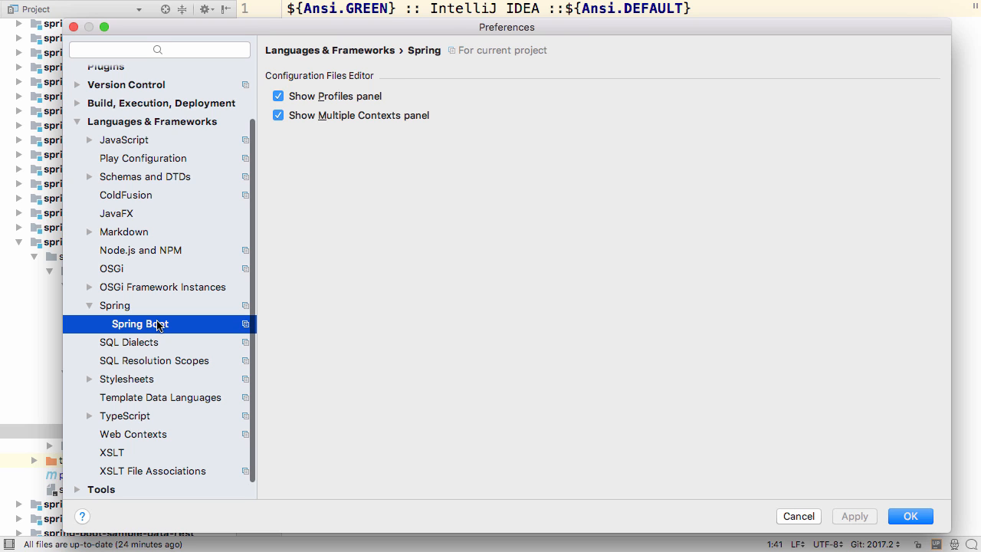
left_click(140, 324)
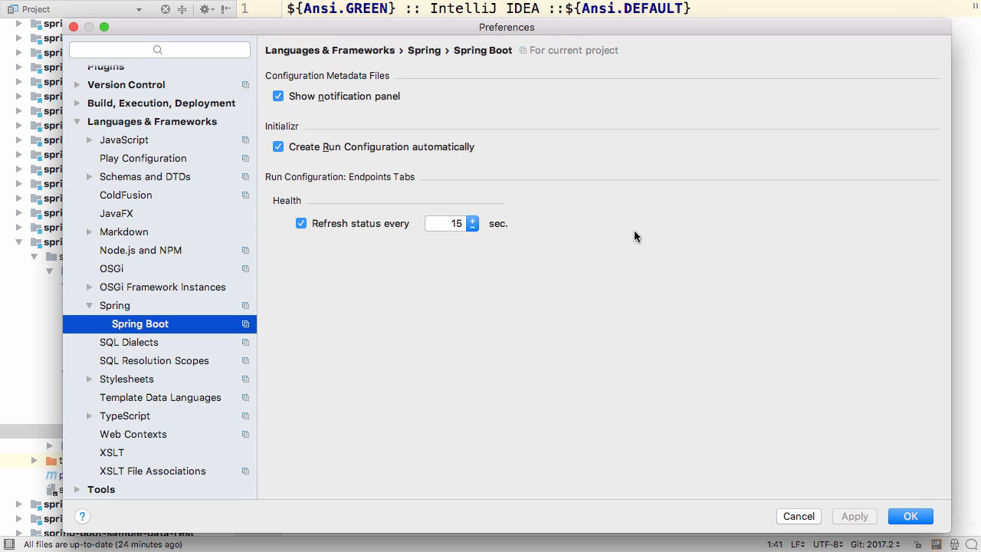
mouse_move(530, 138)
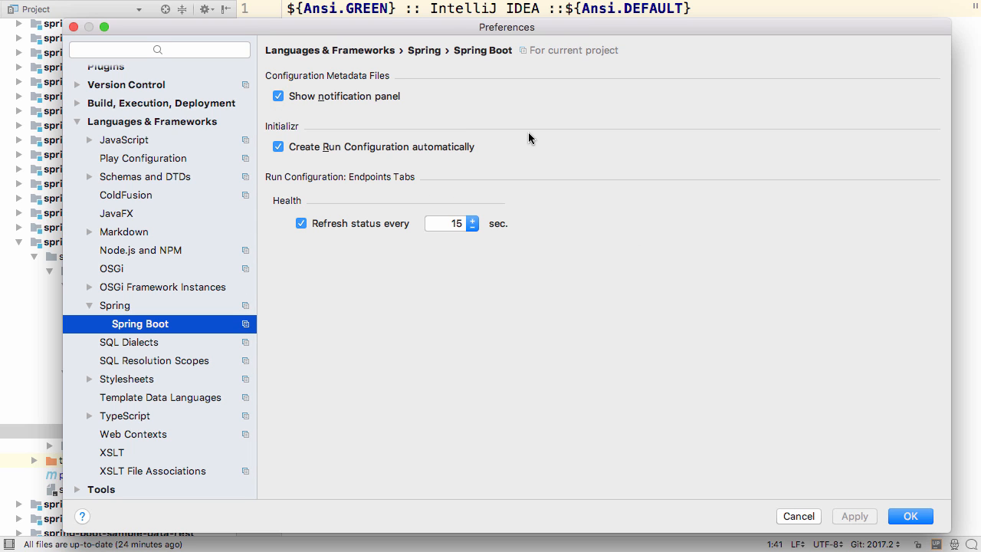
mouse_move(417, 153)
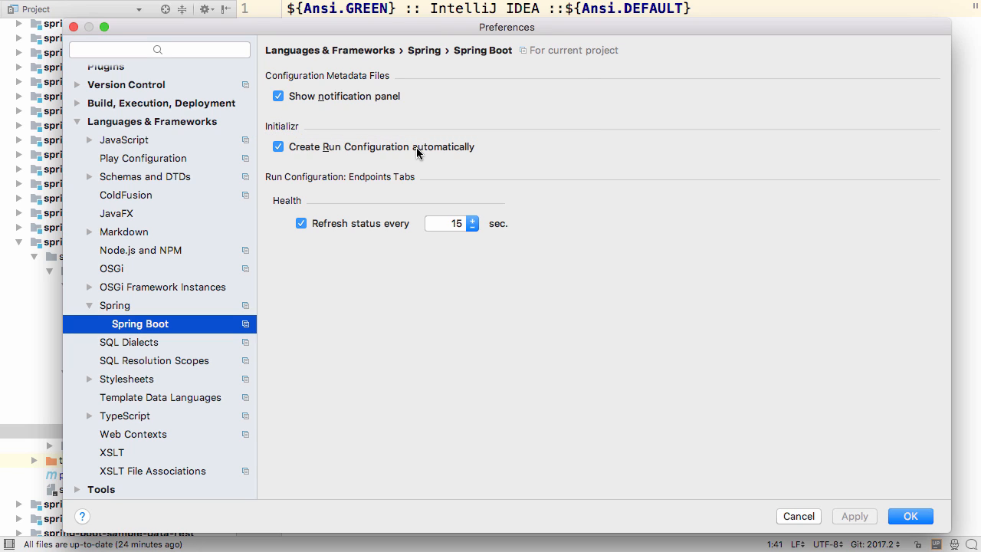
mouse_move(549, 181)
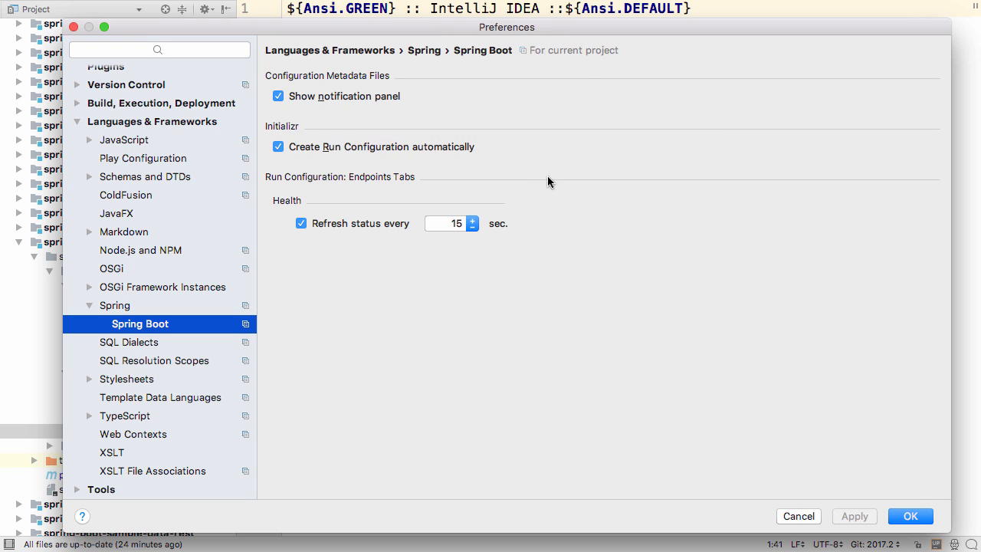
mouse_move(636, 307)
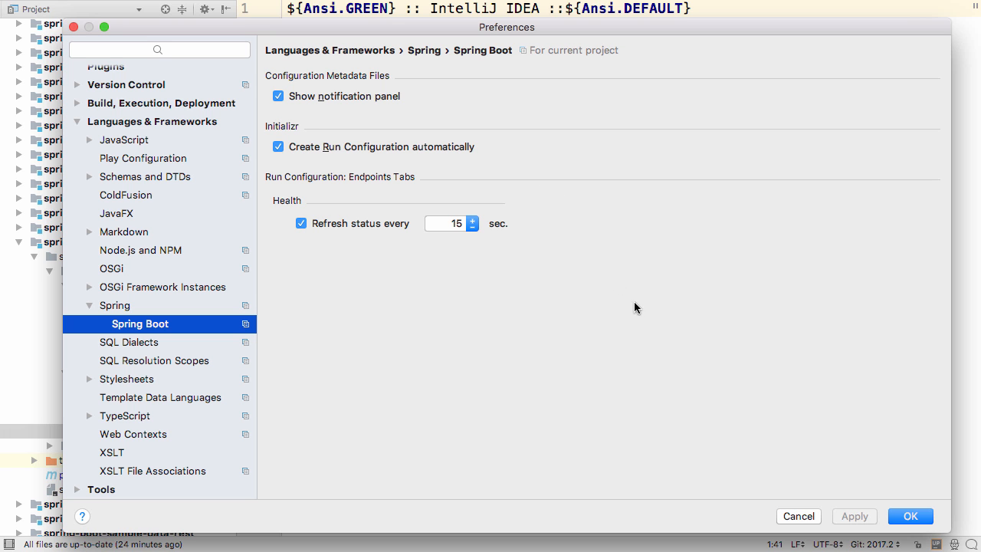